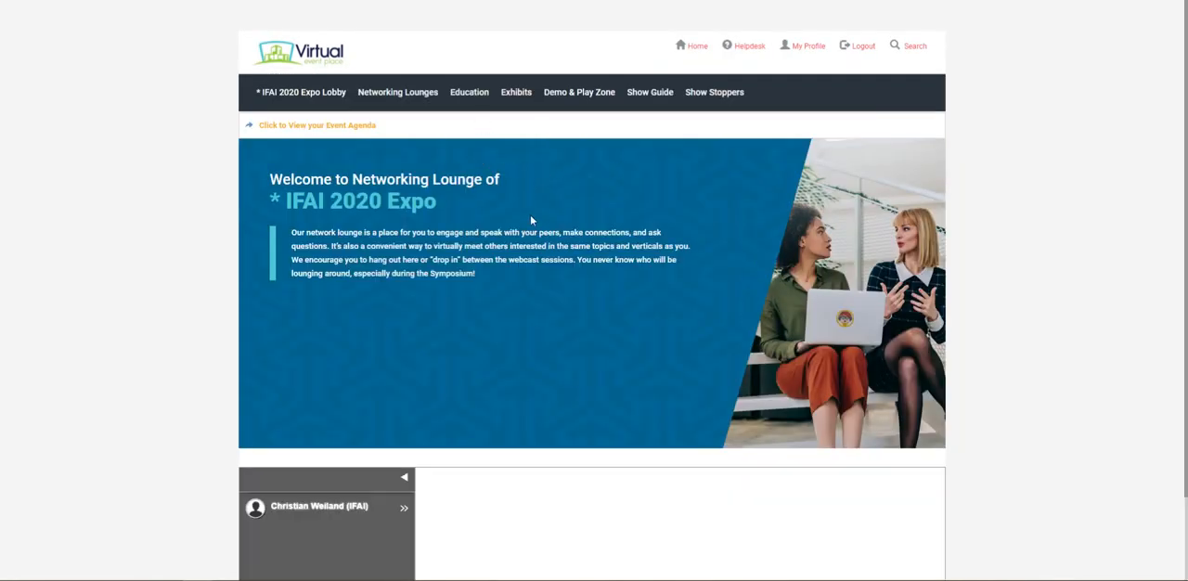
Show the Networking Lounges dropdown listing company lounges like Owens Corning and Sattler
{"action": "scroll", "scroll_direction": "down", "scroll_amount": 3}
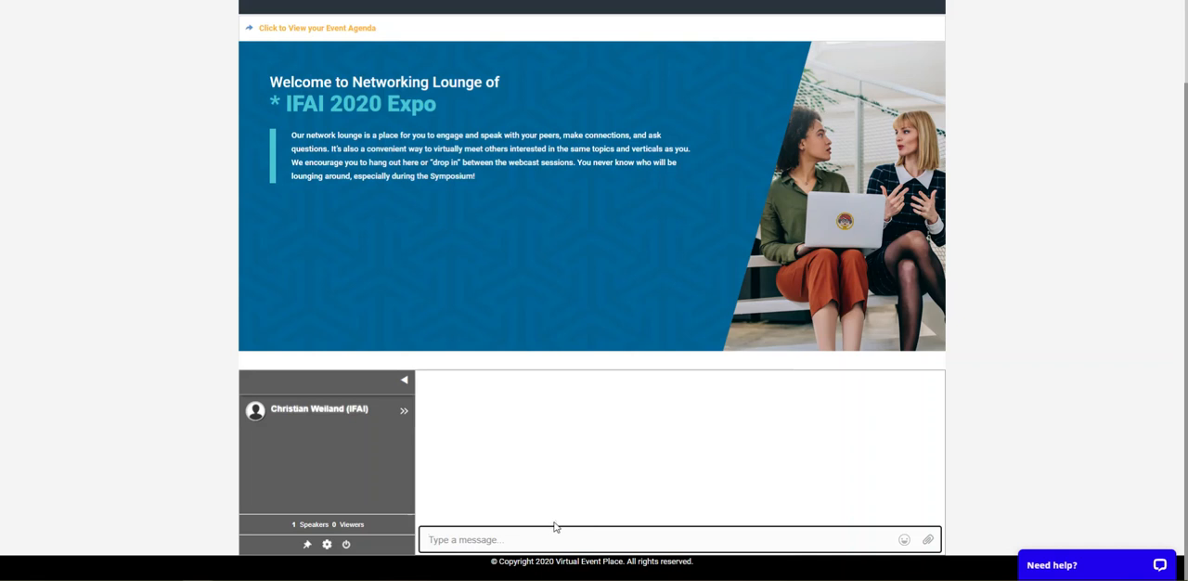
{"action": "mouse_move", "coordinate": [527, 428]}
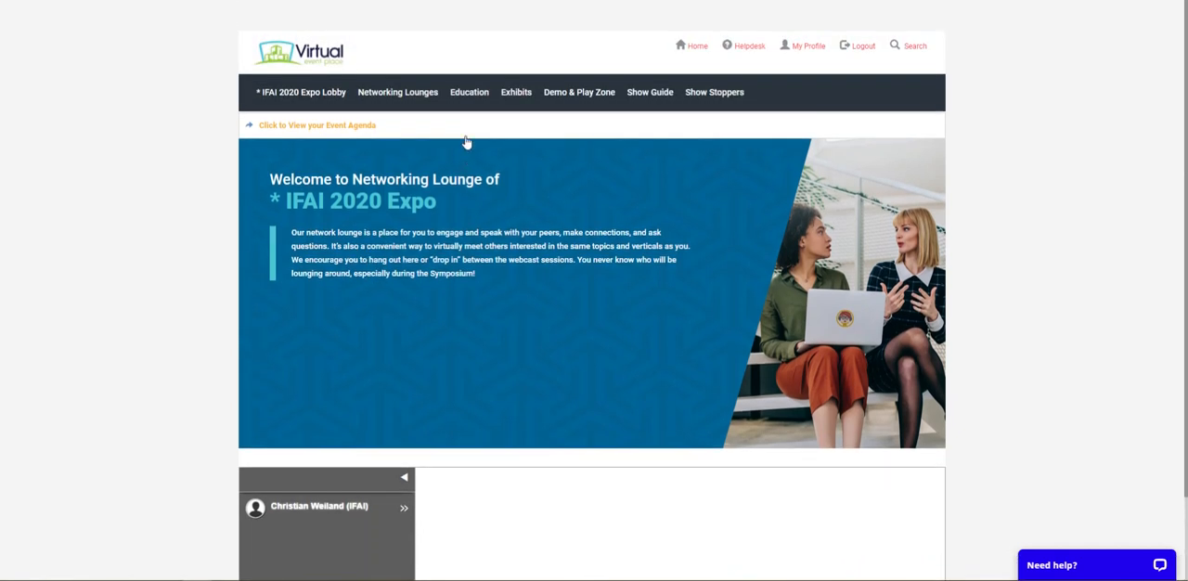
{"action": "mouse_move", "coordinate": [432, 109]}
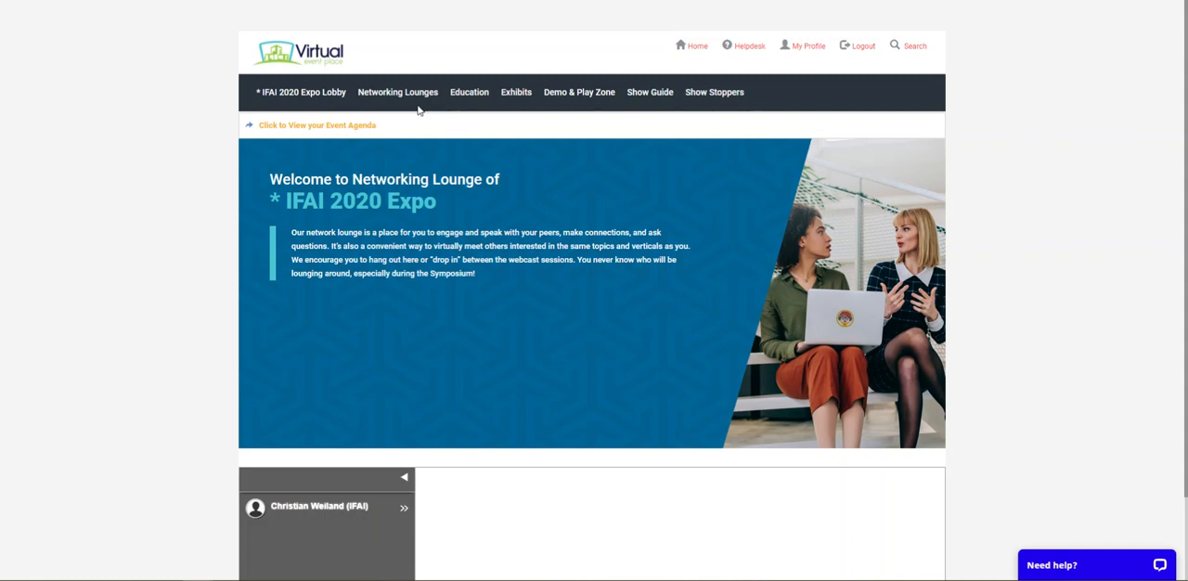
{"action": "left_click", "coordinate": [397, 91]}
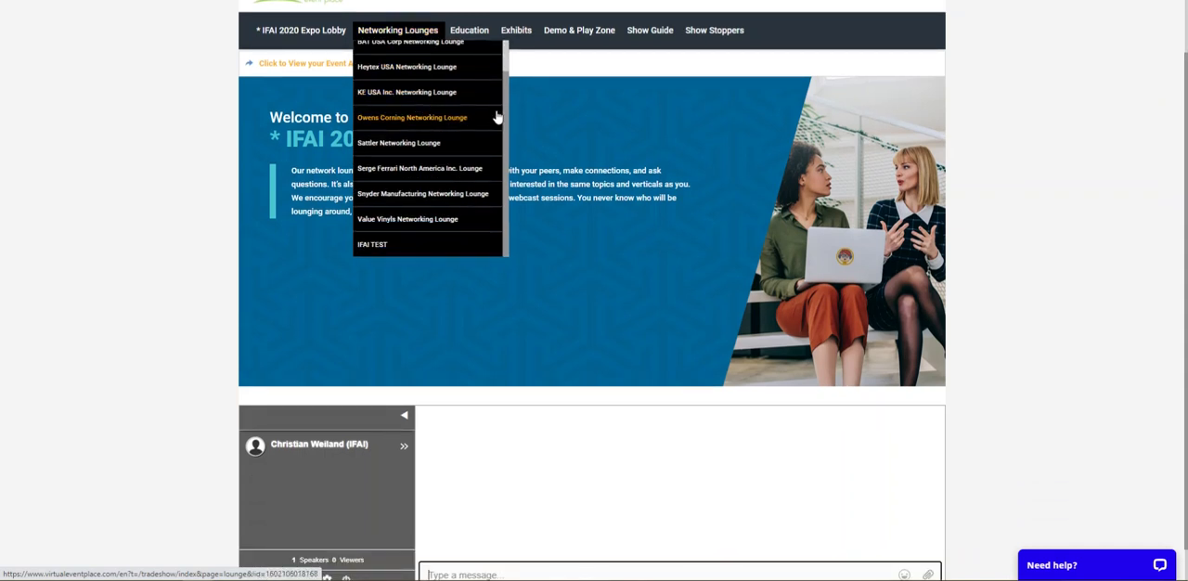
{"action": "mouse_move", "coordinate": [419, 168]}
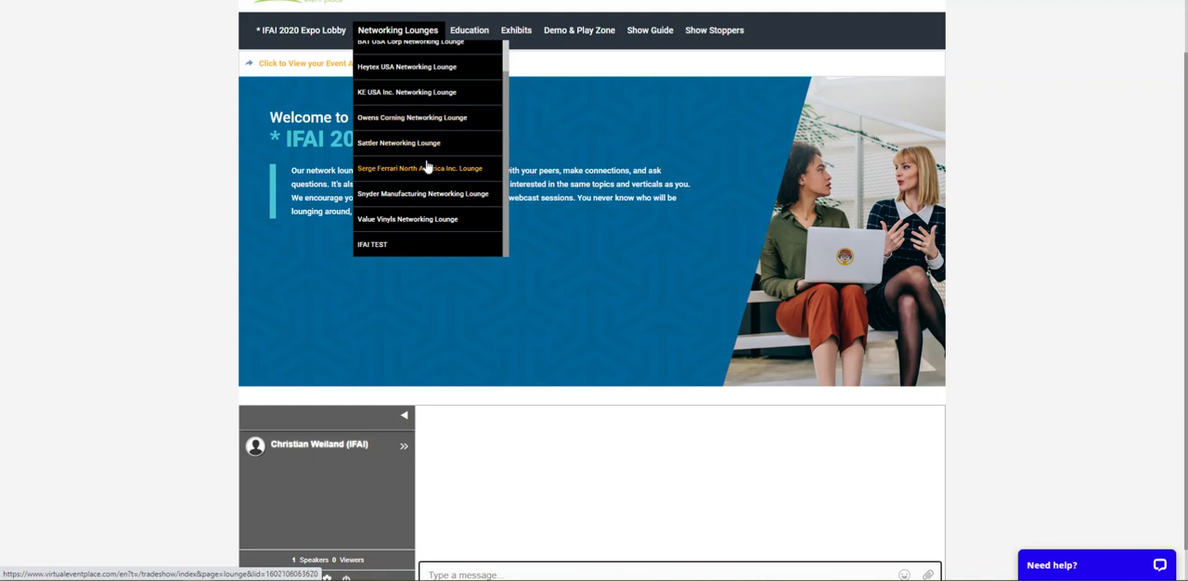
{"action": "mouse_move", "coordinate": [423, 193]}
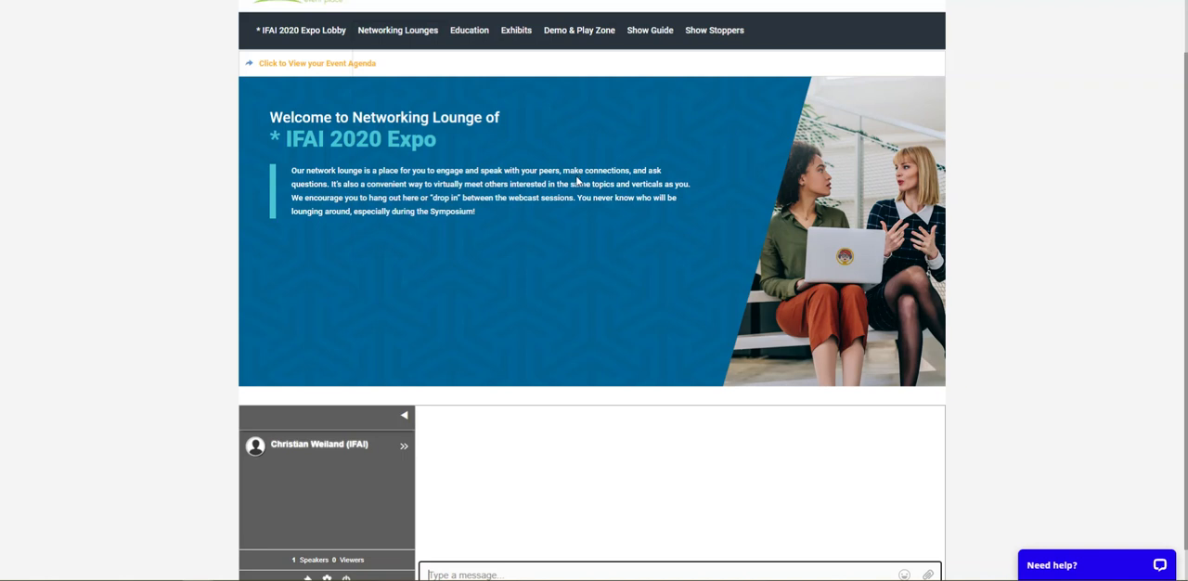
{"action": "mouse_move", "coordinate": [533, 141]}
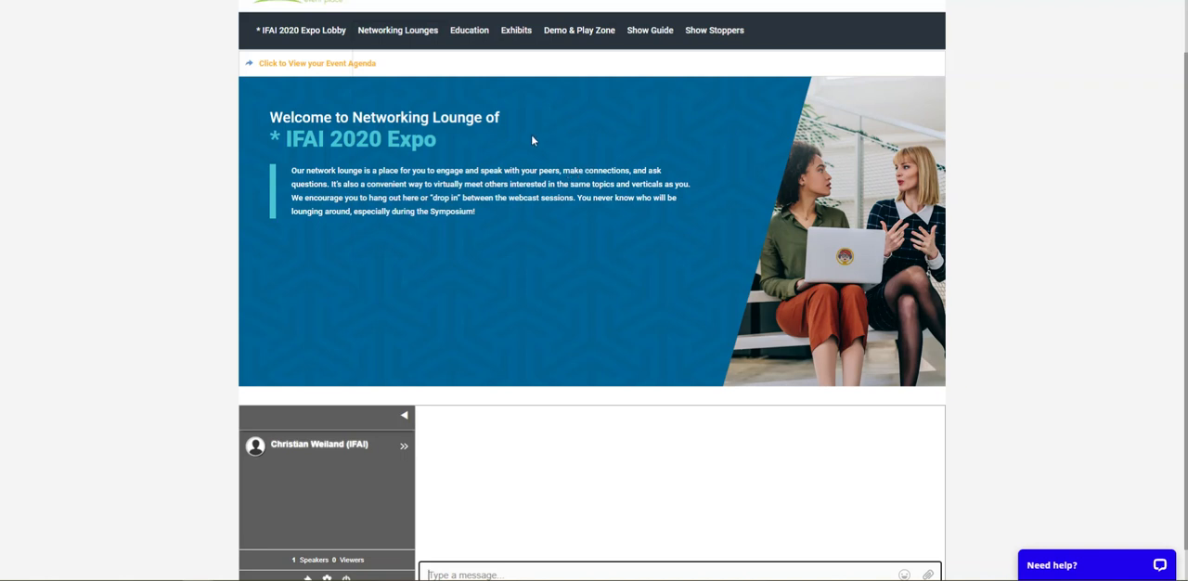